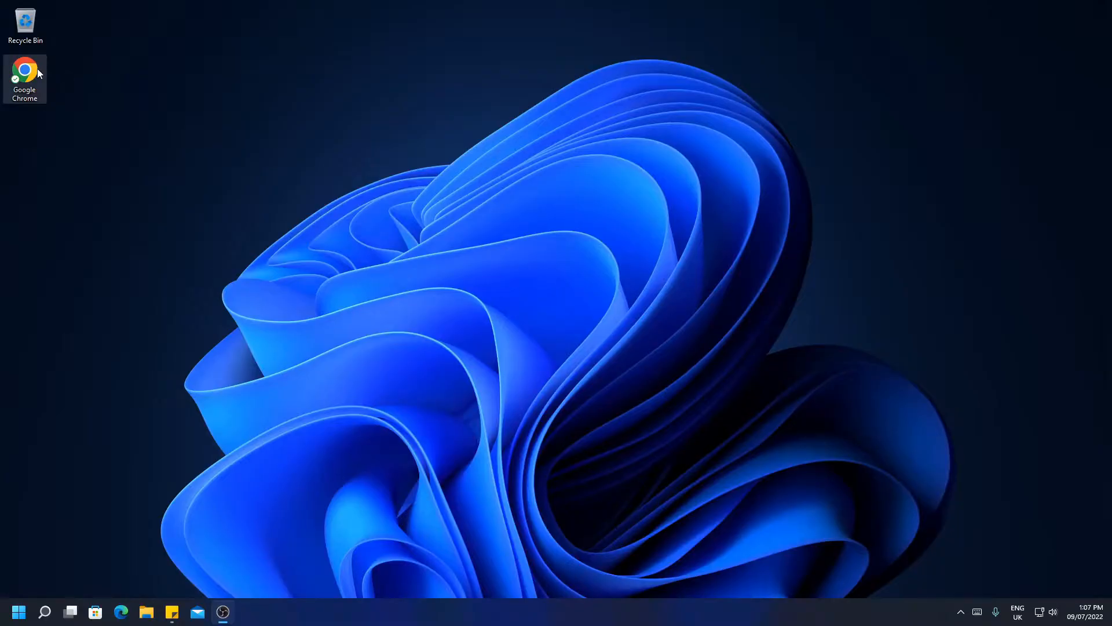
pyautogui.moveTo(28, 74)
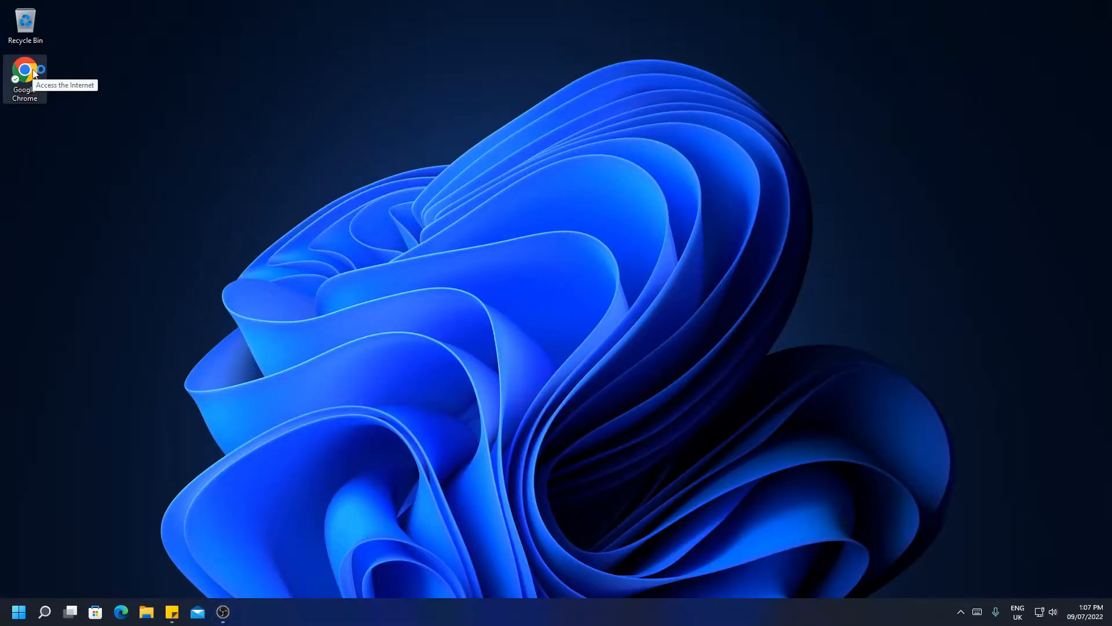
# Launch Google Chrome from its desktop icon
pyautogui.doubleClick(25, 70)
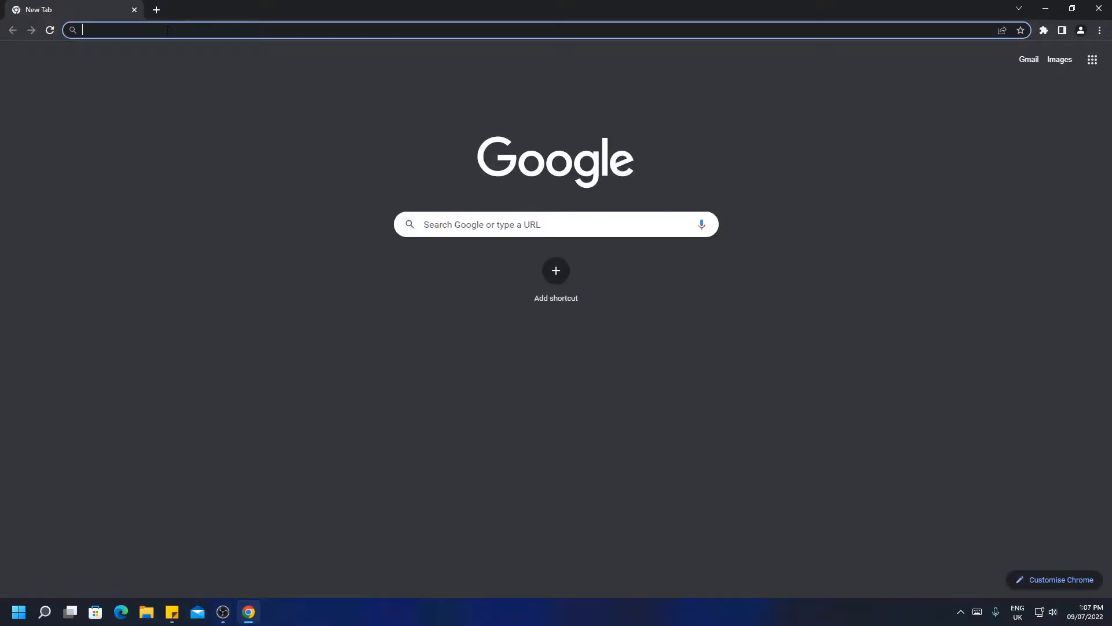
# Load the NBTExplorer forum thread, accept all cookies, and scroll to the download links
pyautogui.write('https://www.minecraftforum.net/forums/mapping-and-modding-java-edition/minecraft-tools/1262665-nbtexplorer-nbt-editor-for-windows-and-mac')
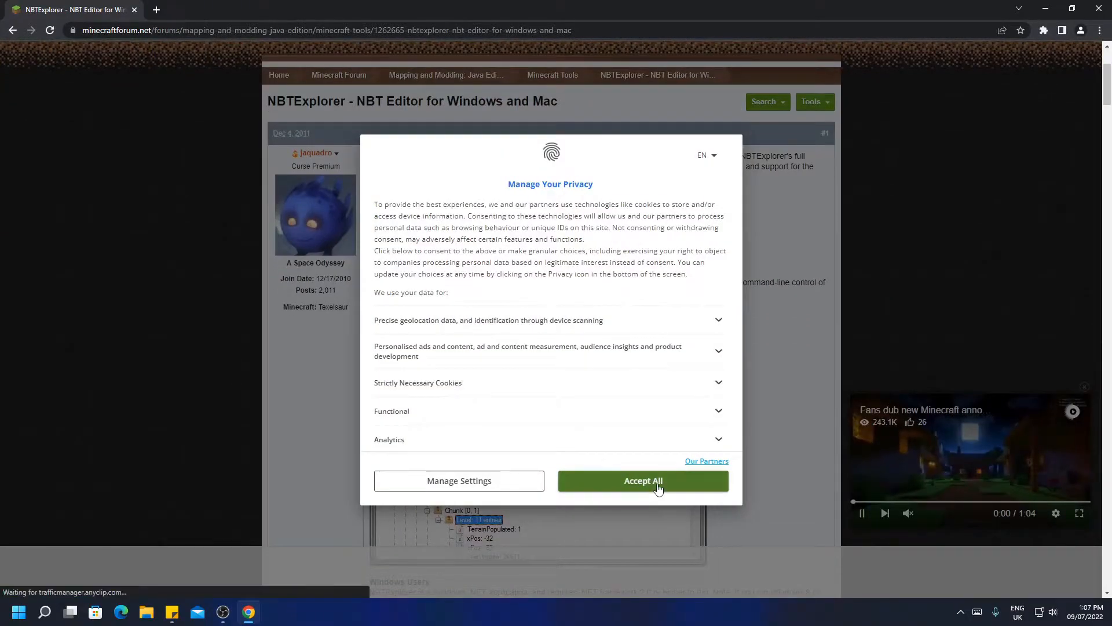
pyautogui.click(642, 481)
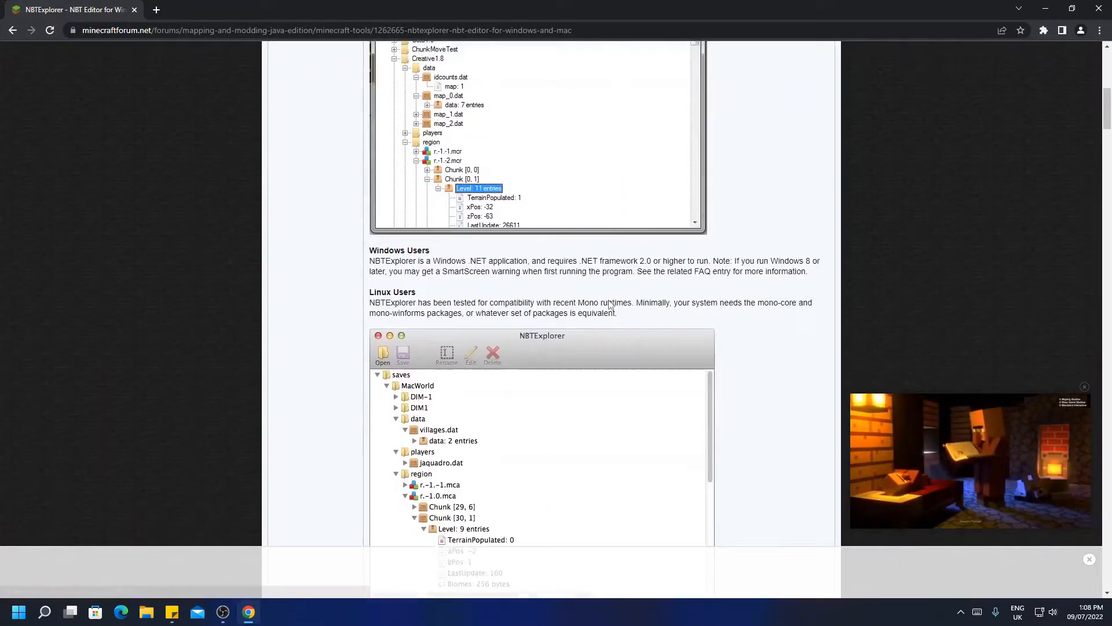
pyautogui.scroll(-3)
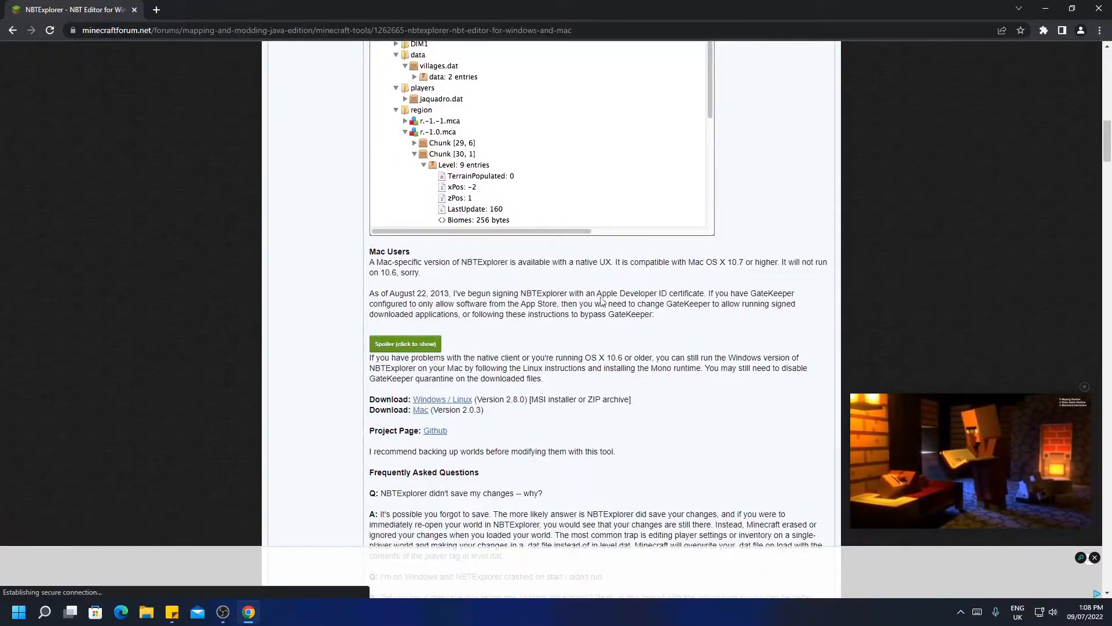
pyautogui.scroll(-3)
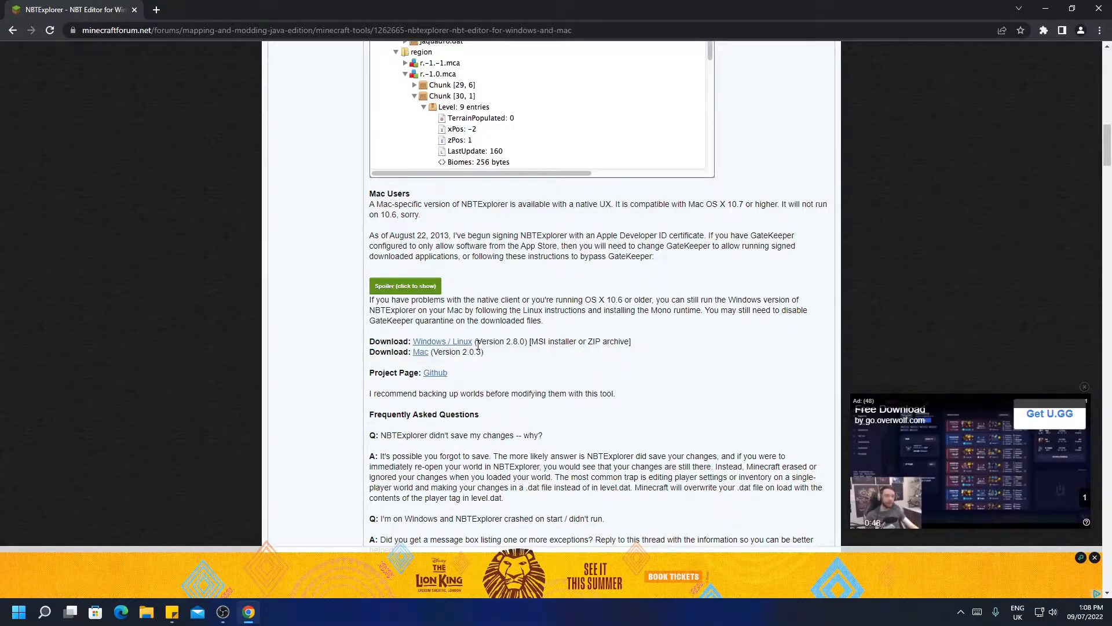
pyautogui.moveTo(442, 341)
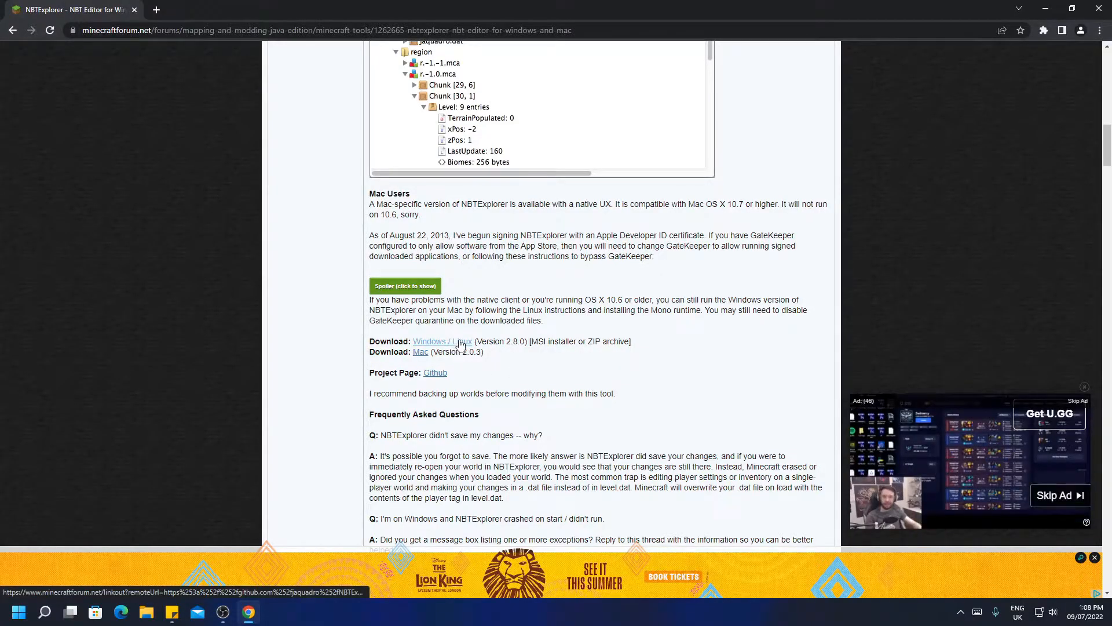
pyautogui.moveTo(474, 383)
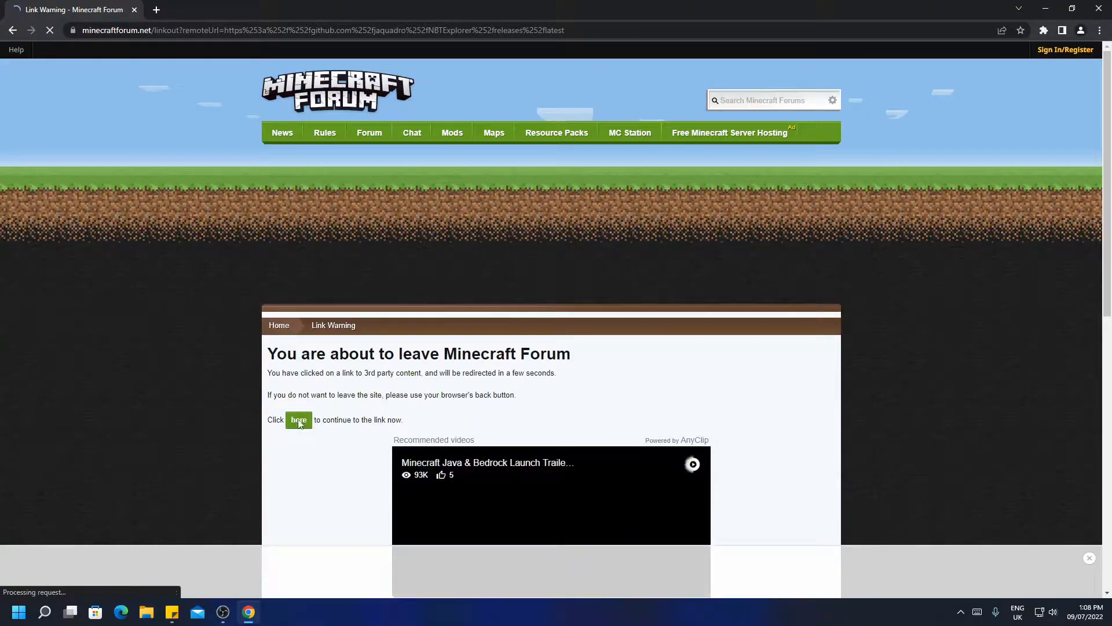
# Continue to the GitHub release page and save NBTExplorer-2.8.0.zip to Downloads
pyautogui.click(298, 419)
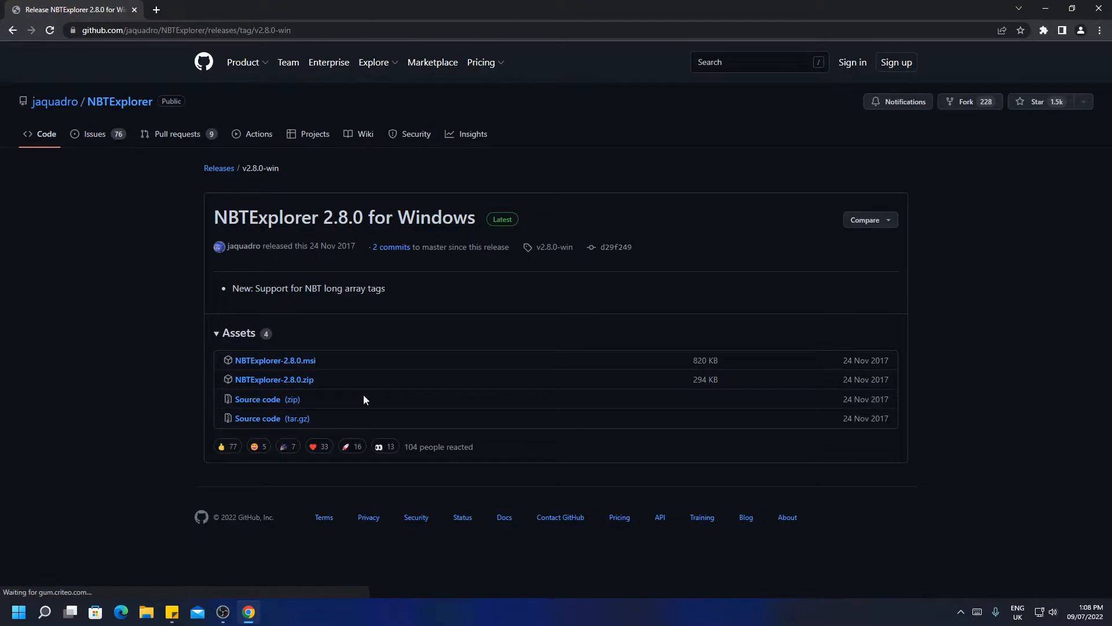
pyautogui.moveTo(130, 251)
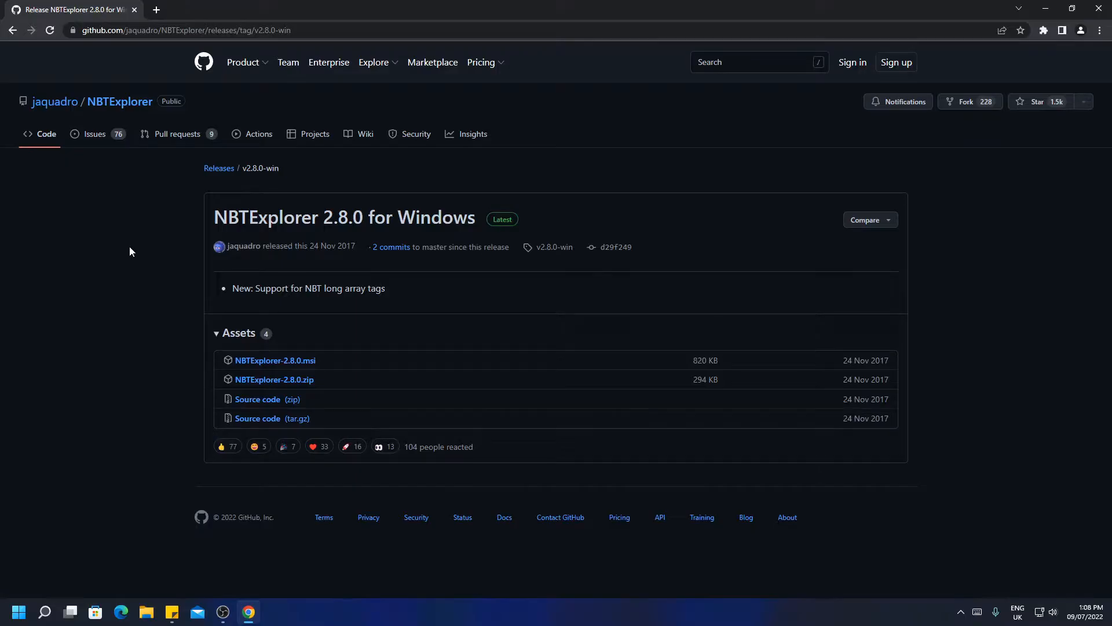
pyautogui.moveTo(210, 371)
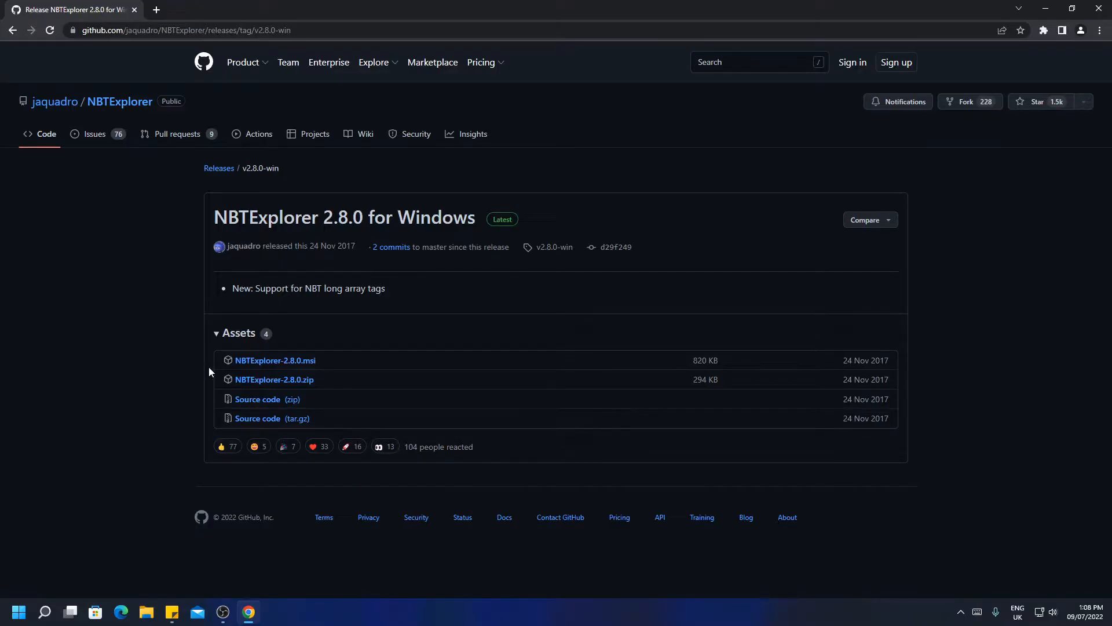
pyautogui.moveTo(273, 380)
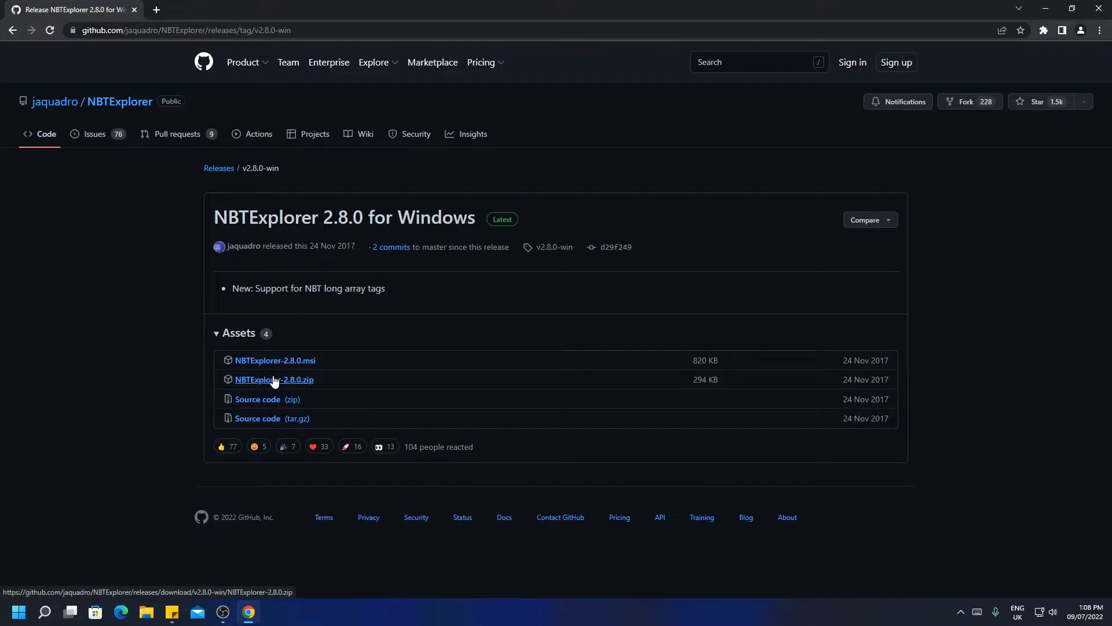
pyautogui.click(274, 379)
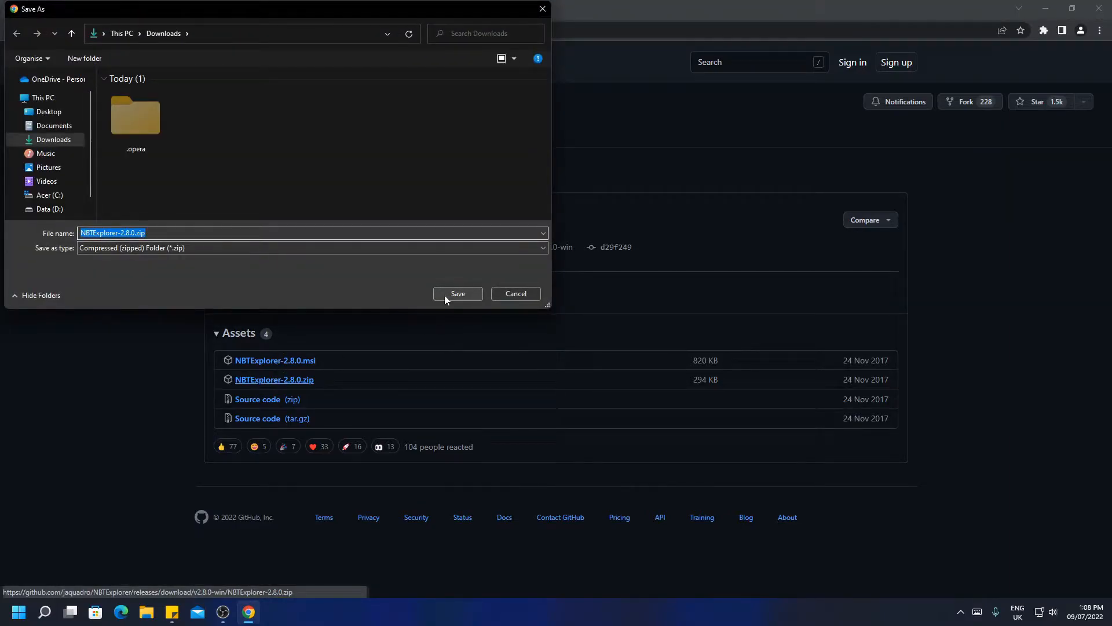
pyautogui.click(458, 294)
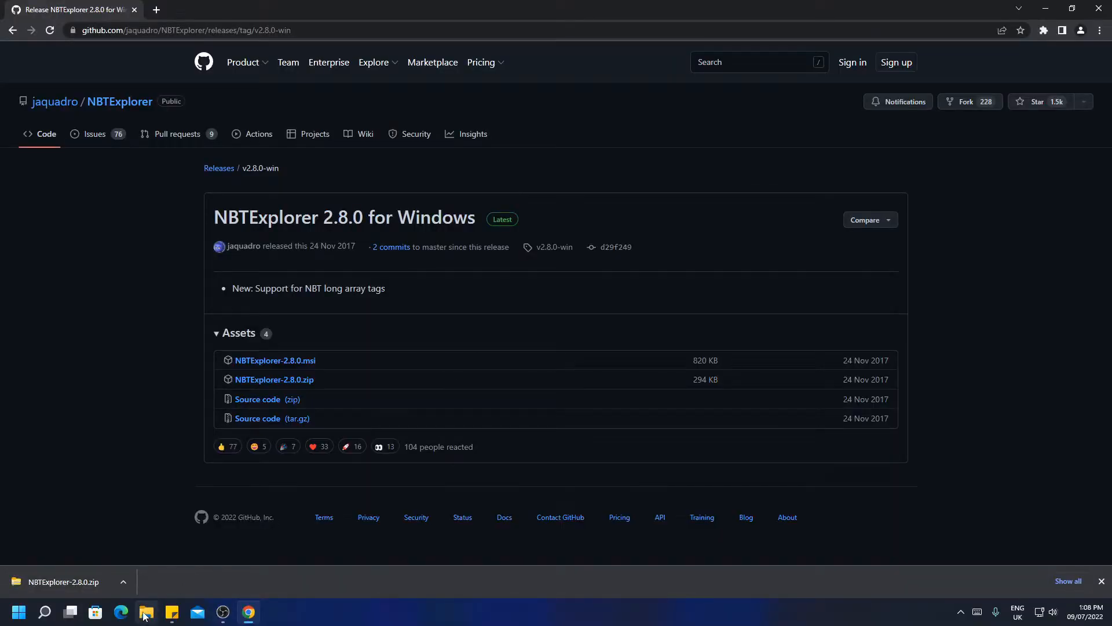
# Extract NBTExplorer-2.8.0.zip in Downloads and run NBTExplorer.exe from the extracted folder
pyautogui.click(146, 611)
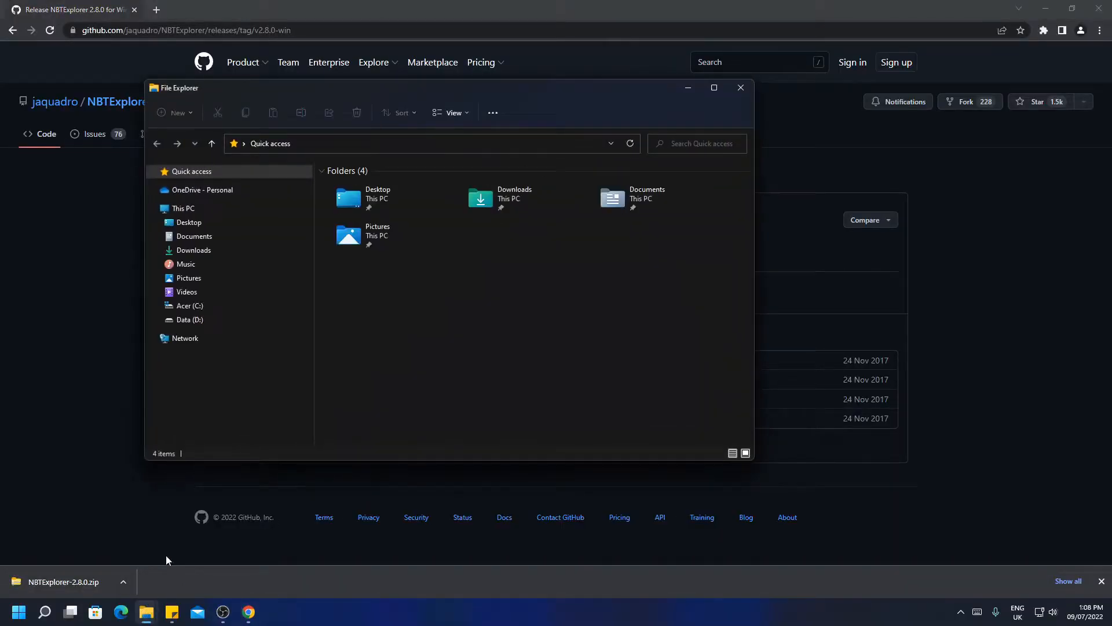
pyautogui.click(193, 250)
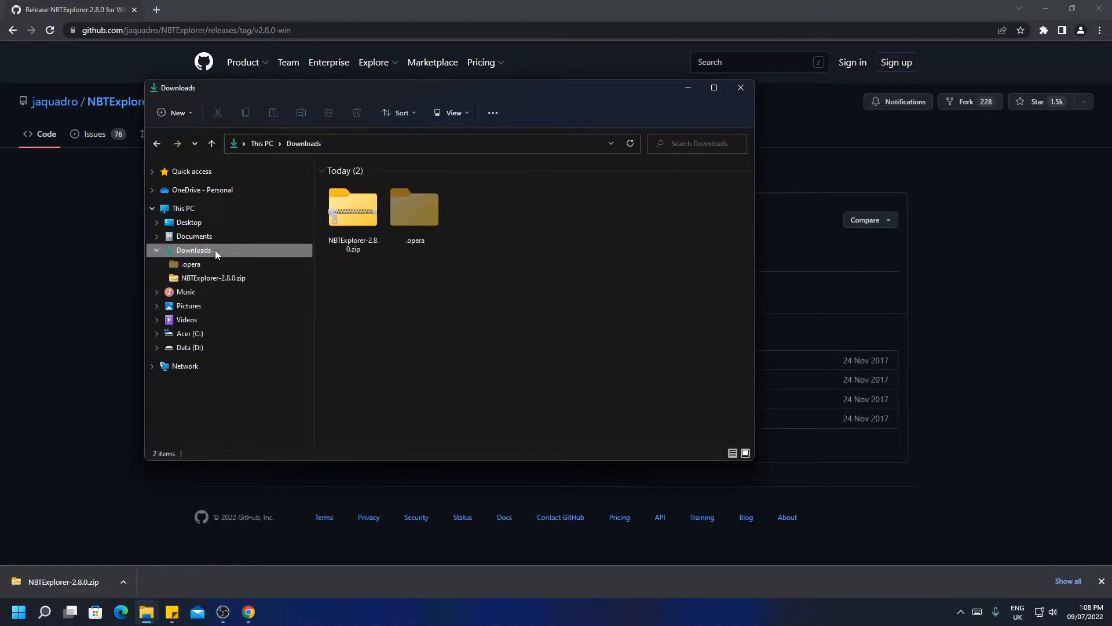
pyautogui.click(353, 209)
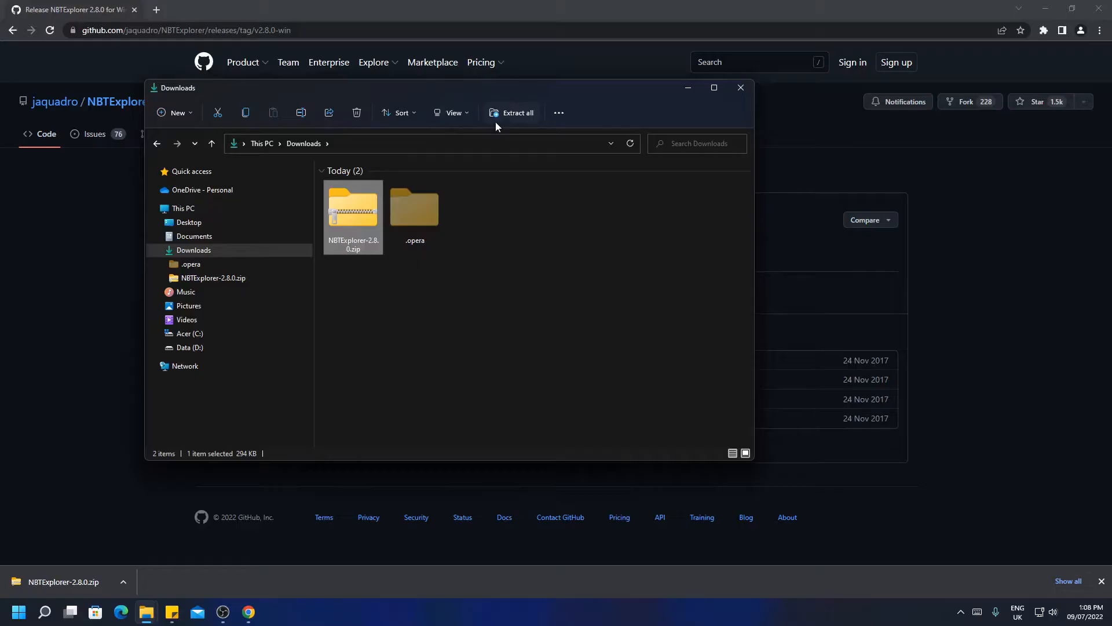
pyautogui.click(517, 113)
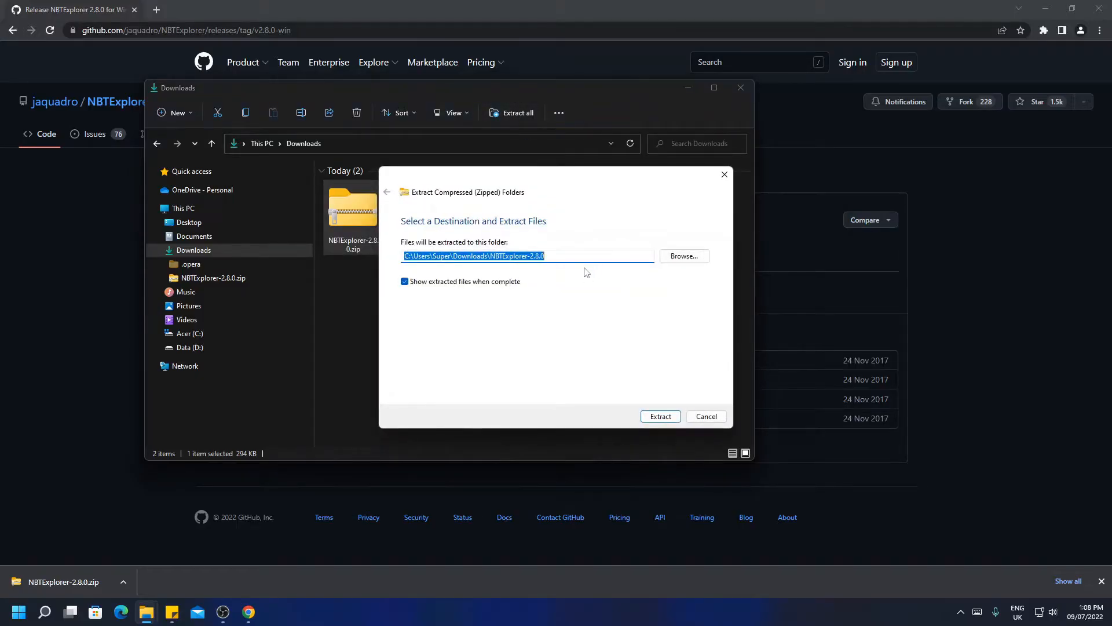
pyautogui.click(659, 416)
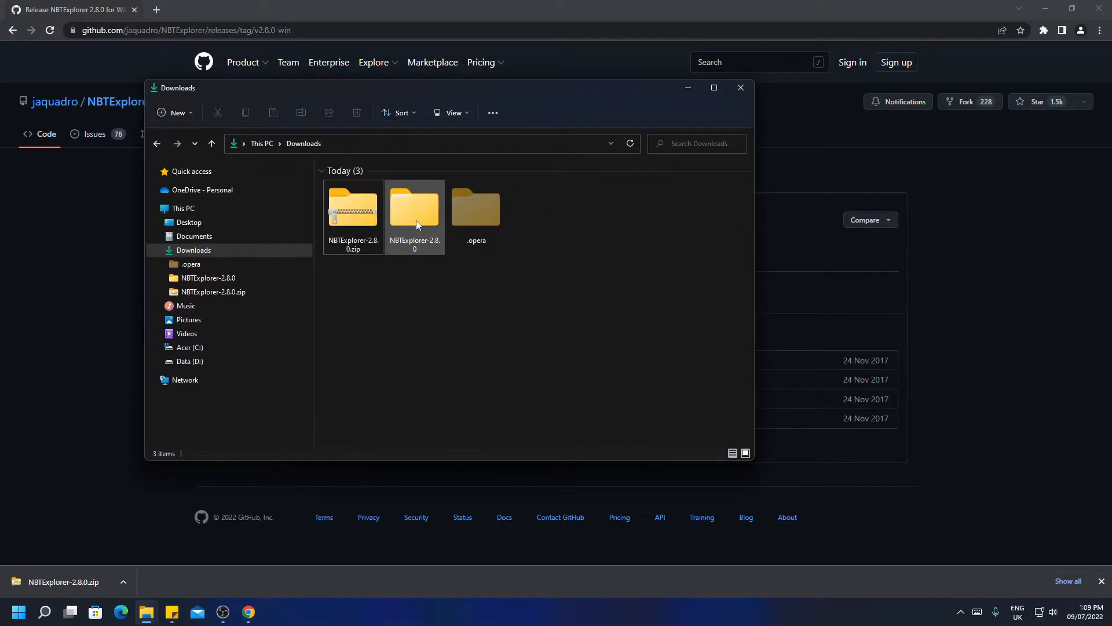
pyautogui.doubleClick(414, 208)
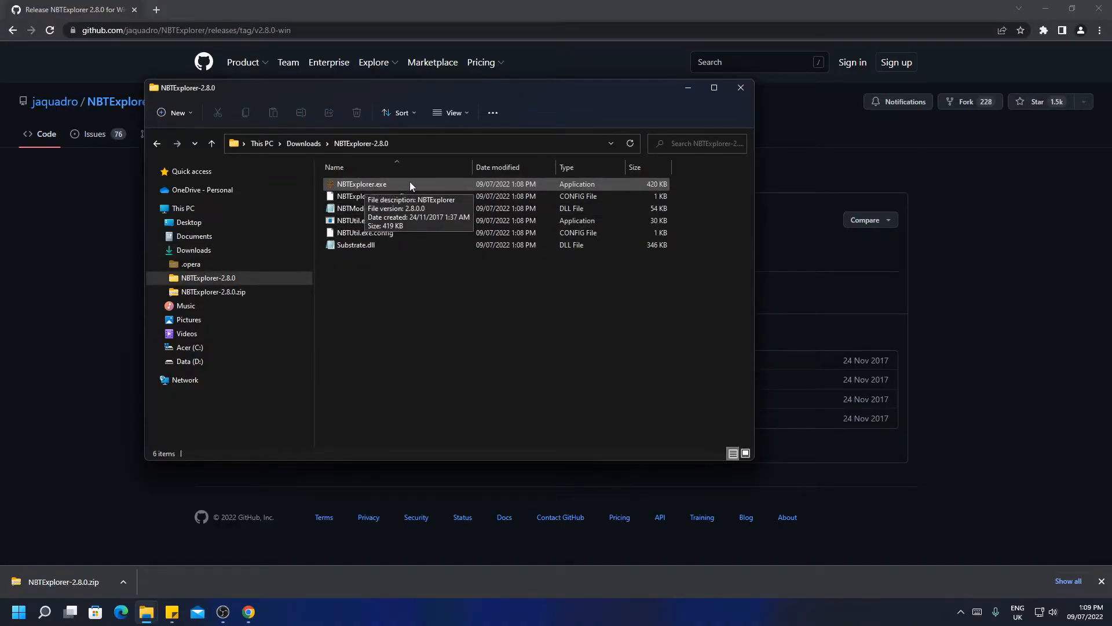
pyautogui.doubleClick(362, 184)
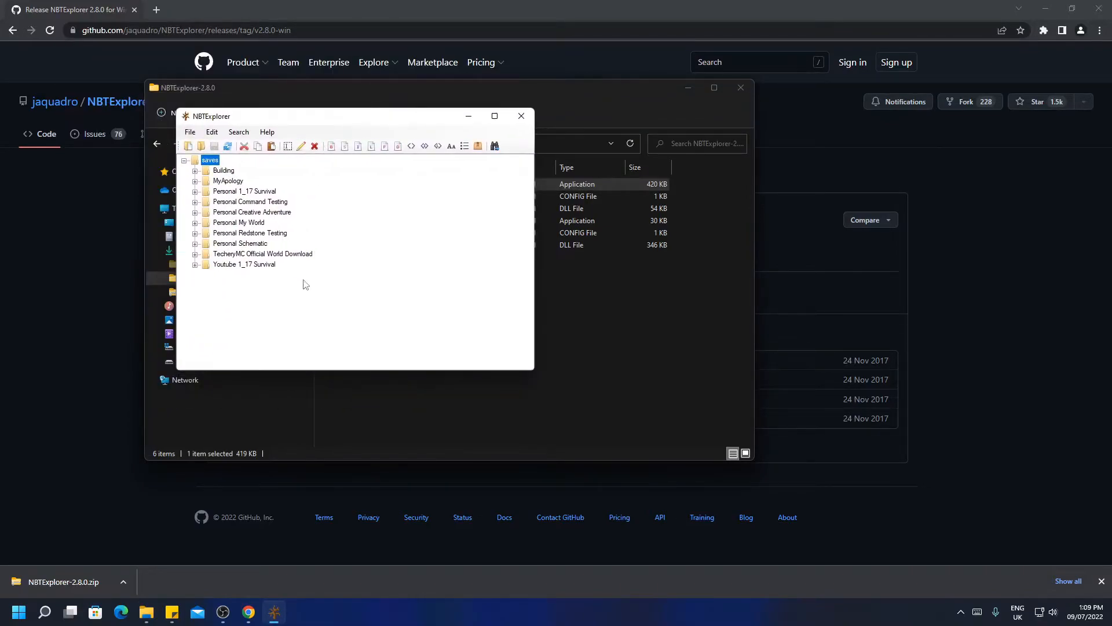
pyautogui.moveTo(314, 245)
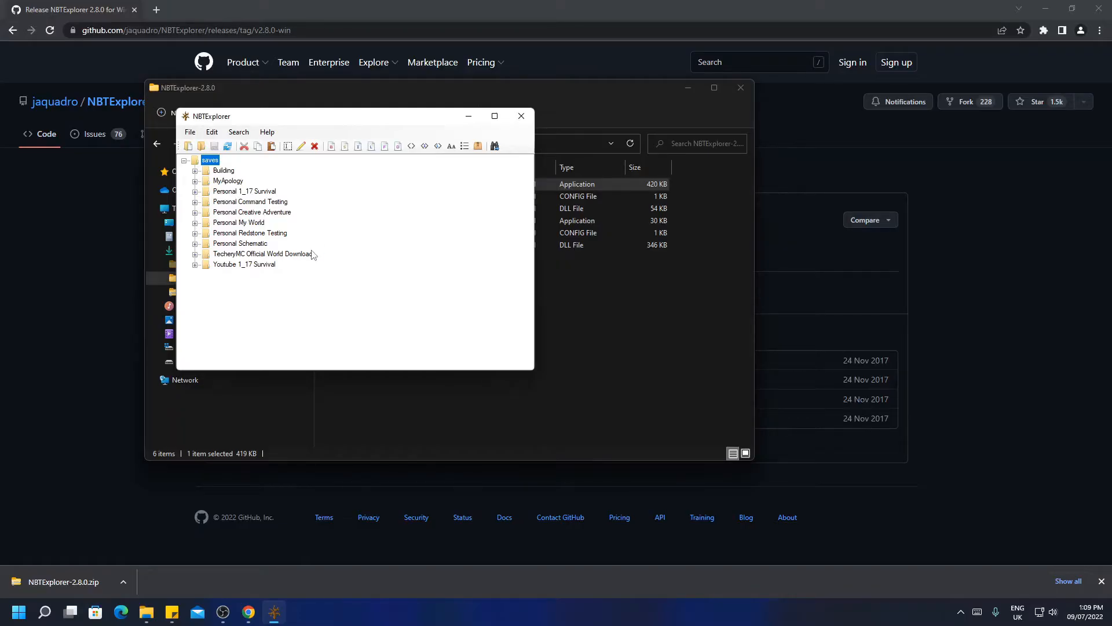
# Select the TecheryMC Official World Download save in the worlds list
pyautogui.click(262, 253)
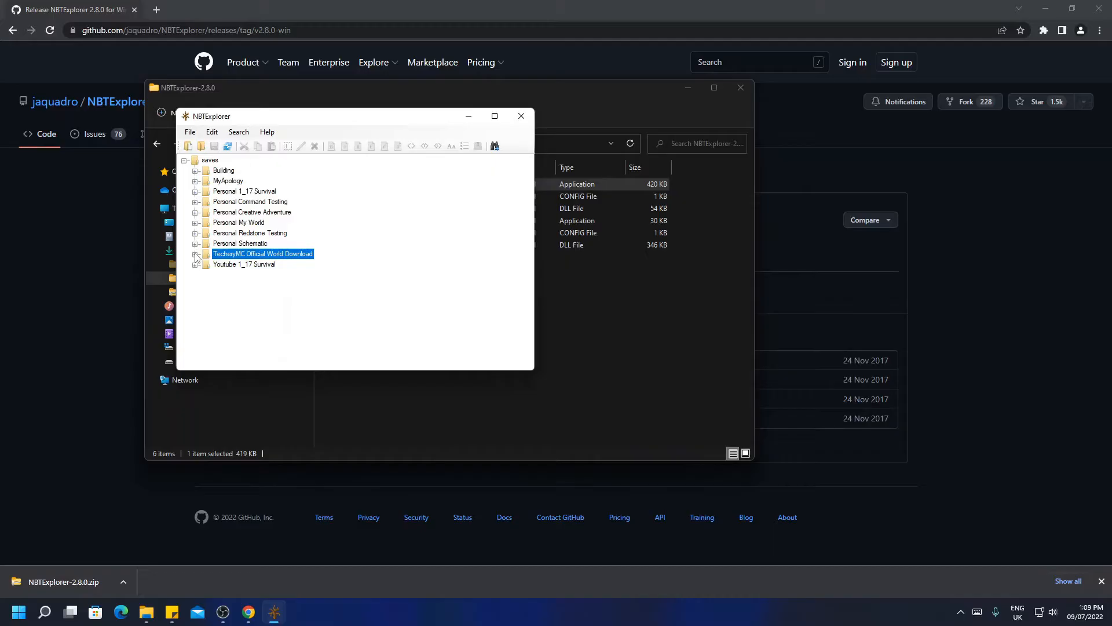
# Expand the world's level data and close the Difficulty (3) and allowCommands (1) edits unchanged
pyautogui.click(196, 253)
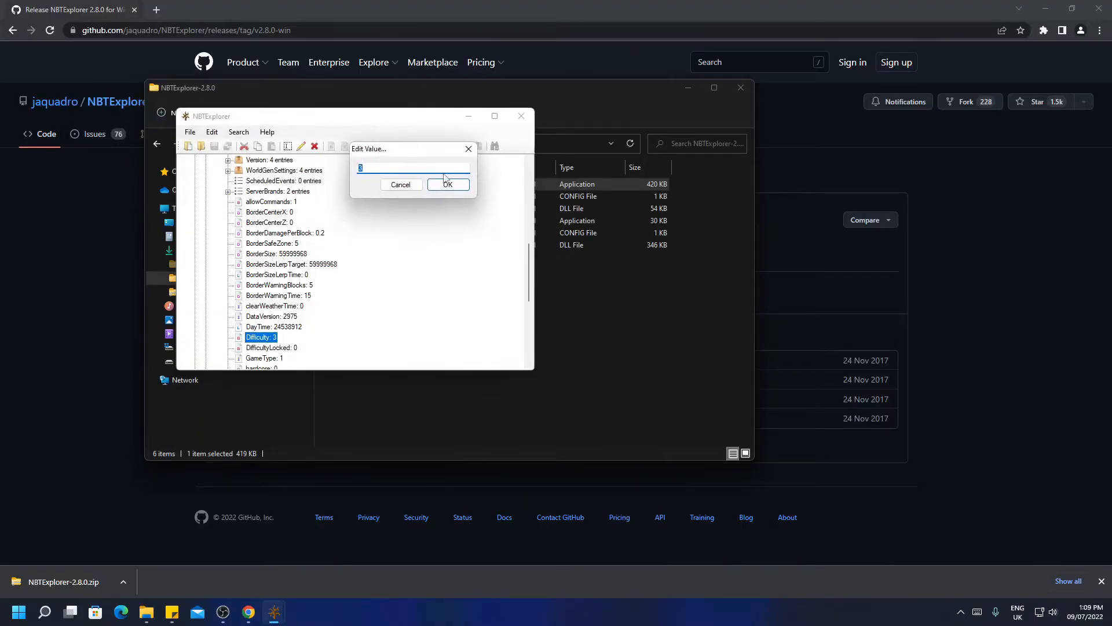
pyautogui.click(447, 184)
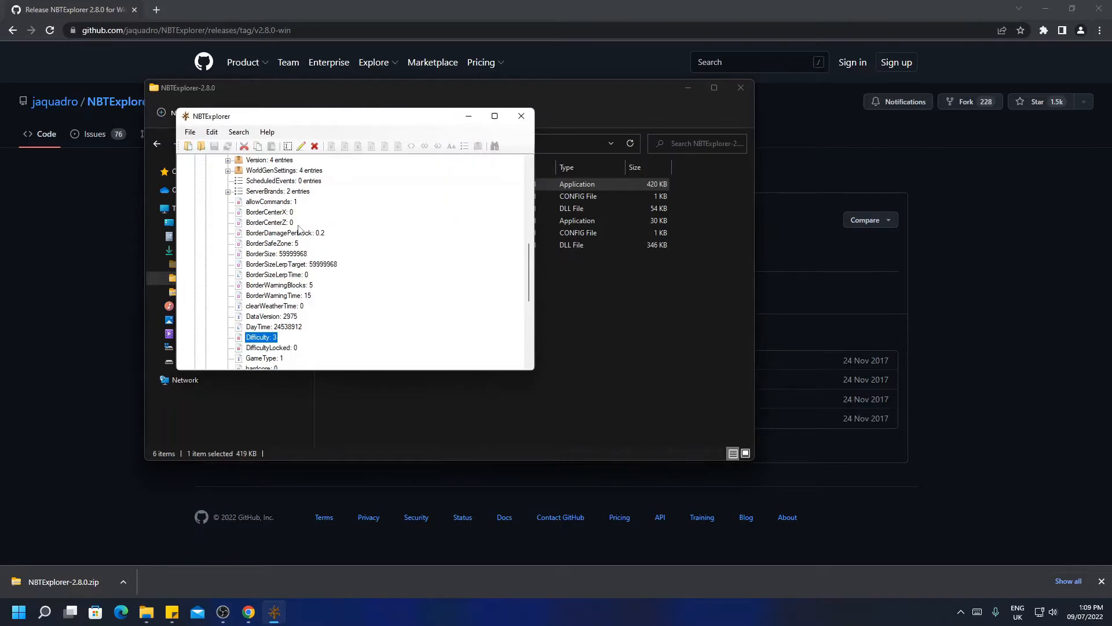
pyautogui.doubleClick(269, 201)
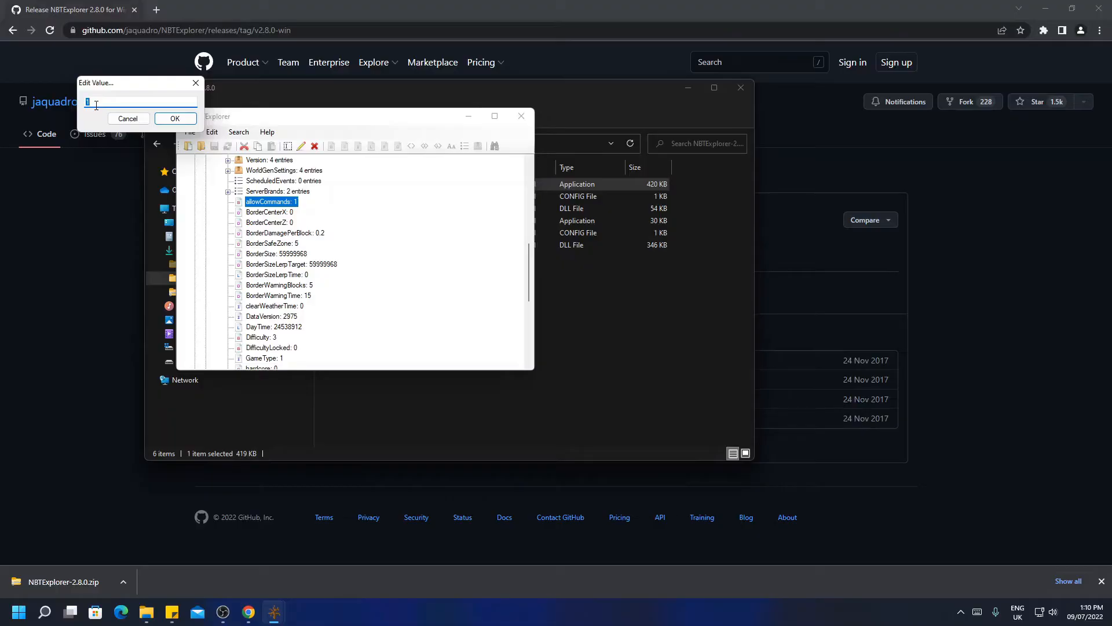
pyautogui.moveTo(216, 78)
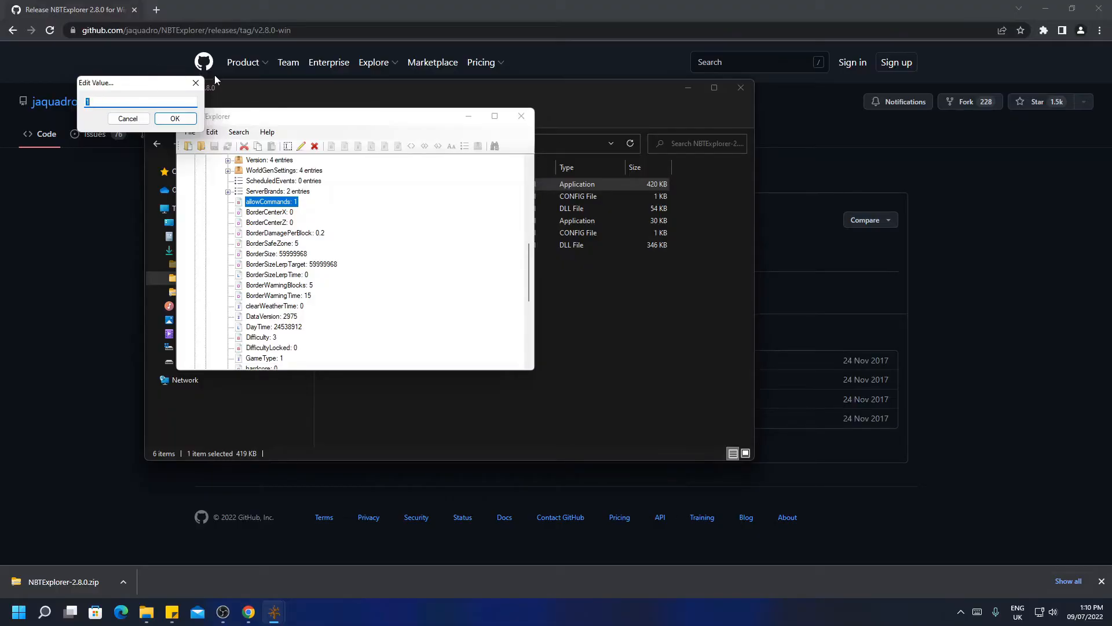
pyautogui.click(174, 118)
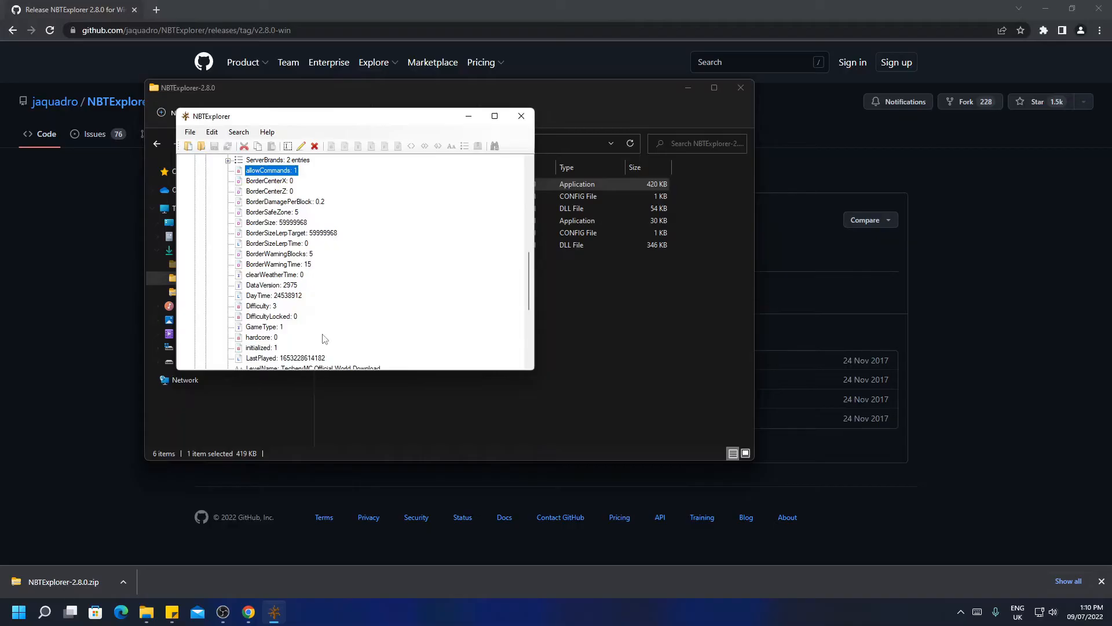
pyautogui.moveTo(295, 331)
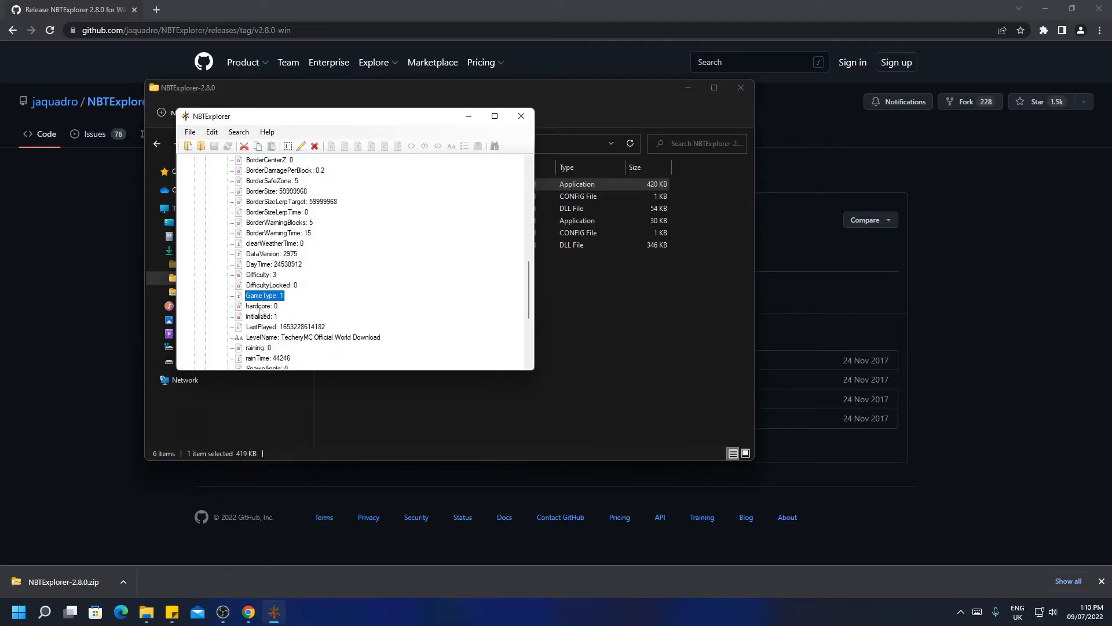
pyautogui.moveTo(268, 322)
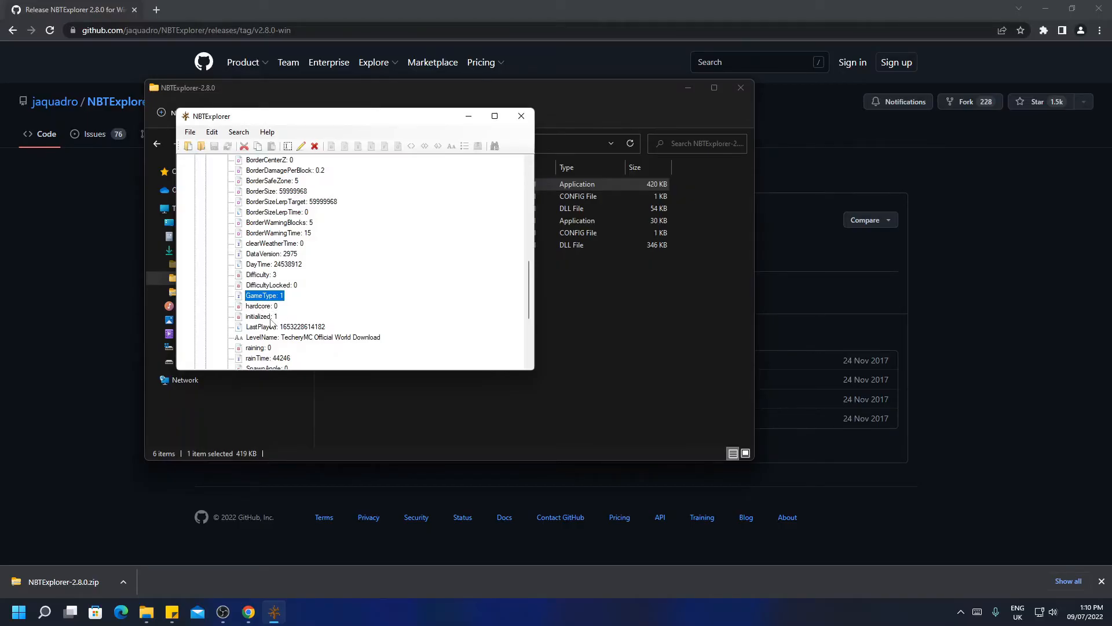
pyautogui.scroll(-3)
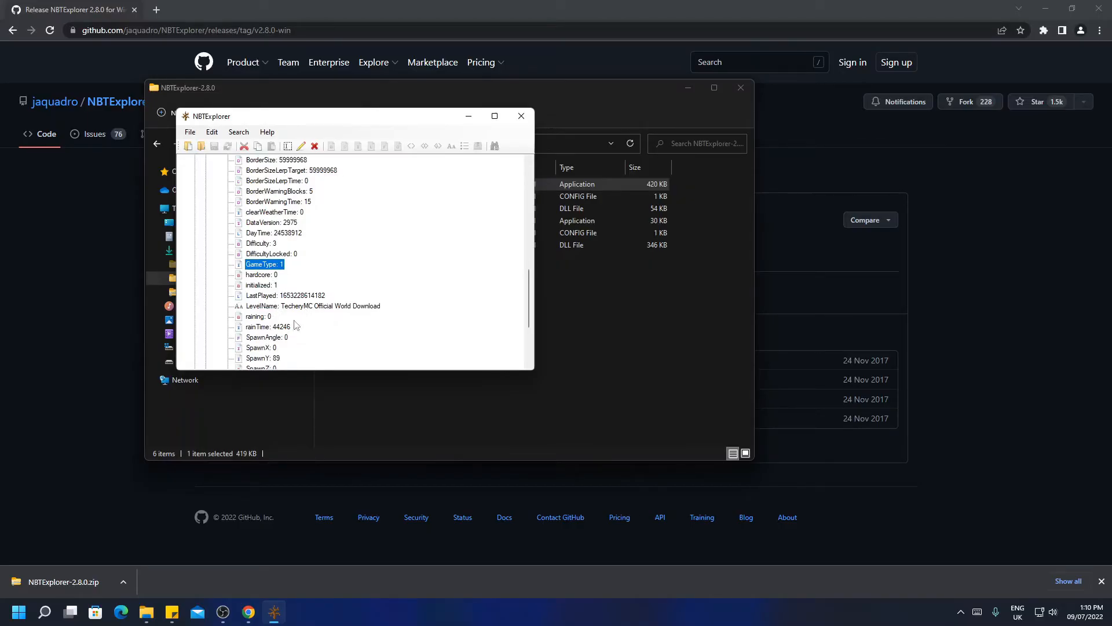
pyautogui.moveTo(301, 324)
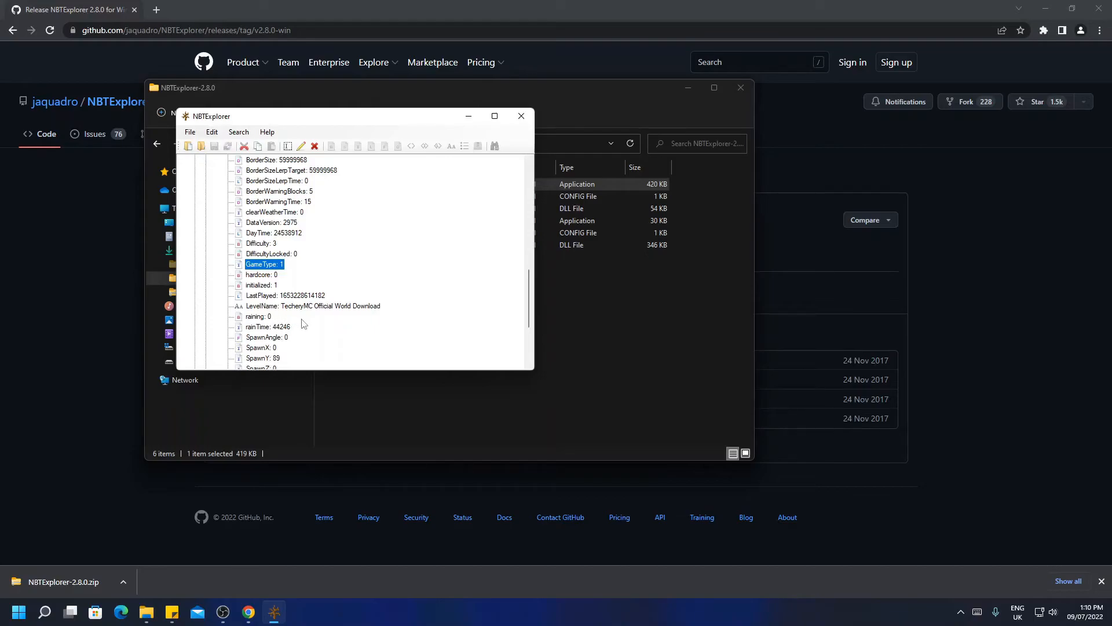
pyautogui.scroll(-3)
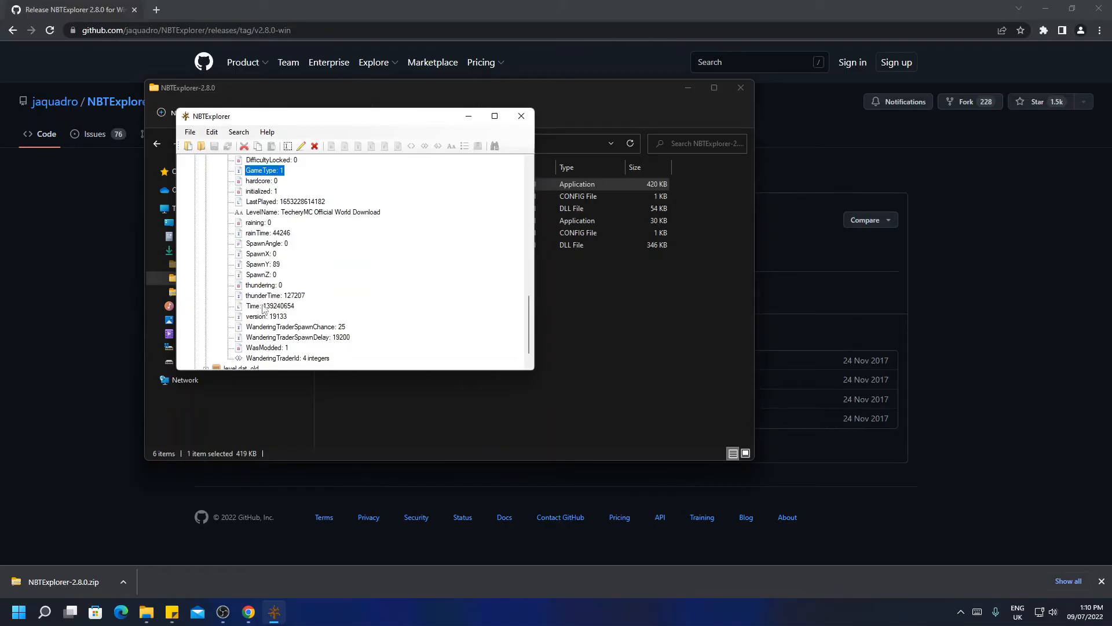
pyautogui.scroll(3)
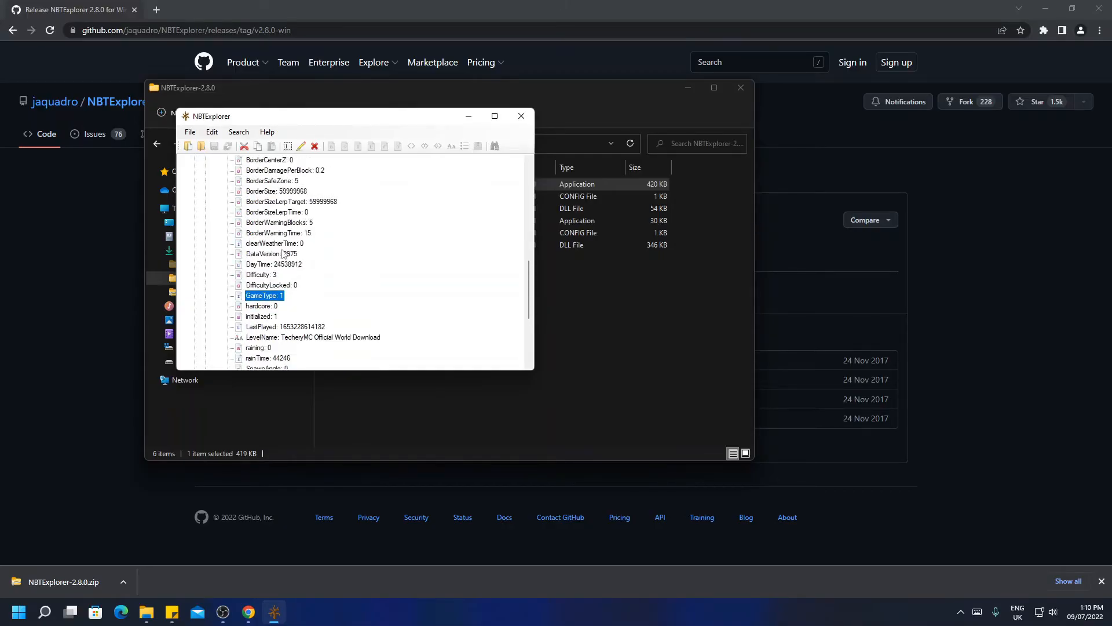
pyautogui.doubleClick(270, 253)
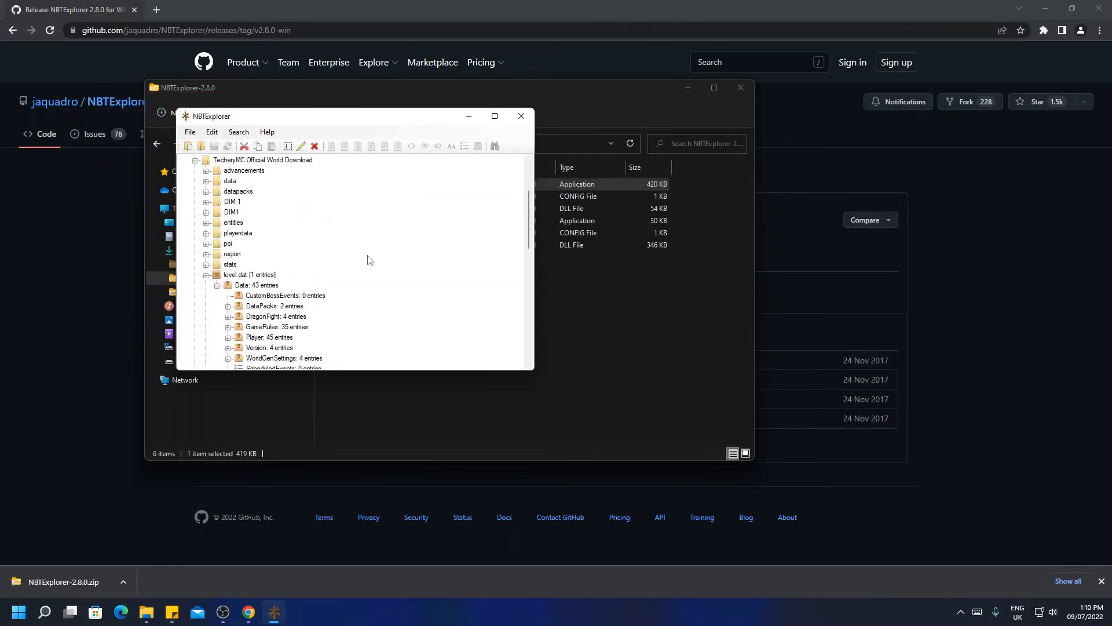
pyautogui.scroll(-3)
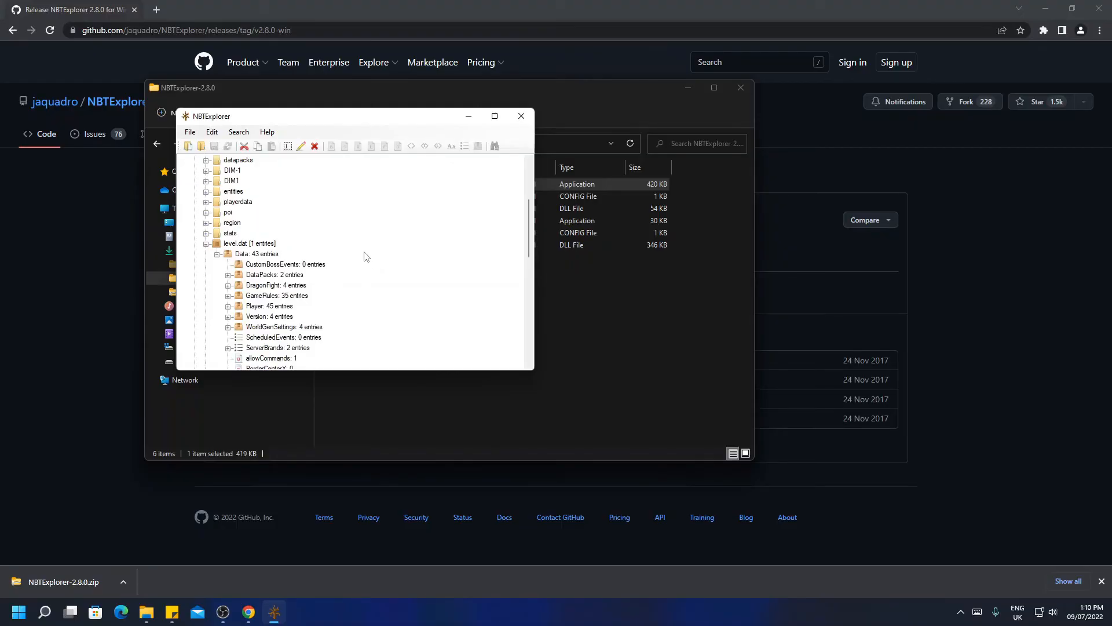
pyautogui.moveTo(354, 256)
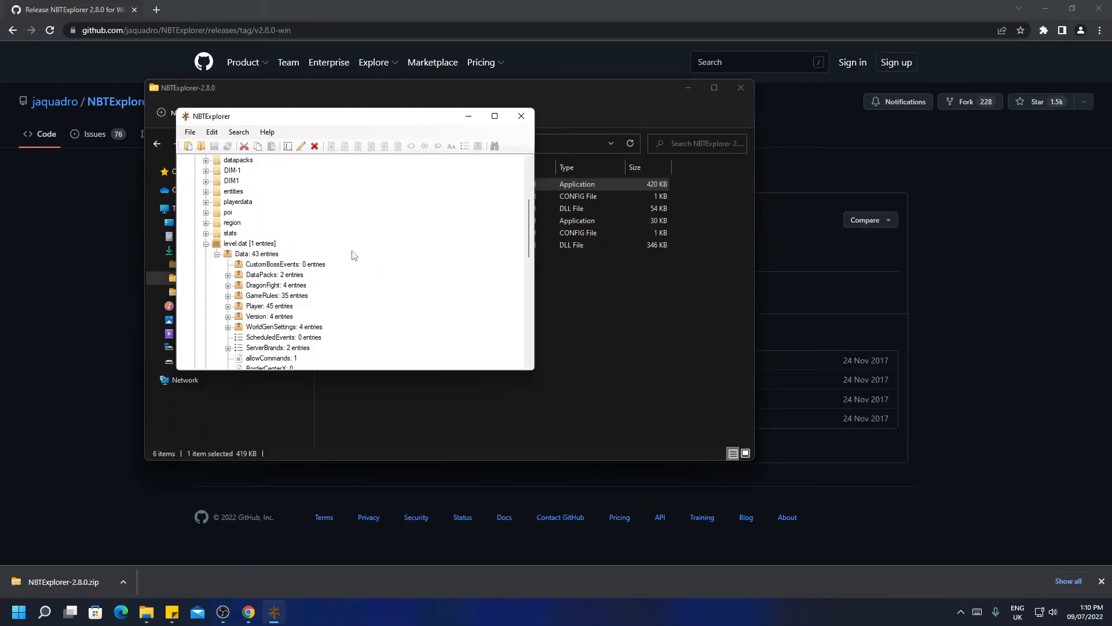